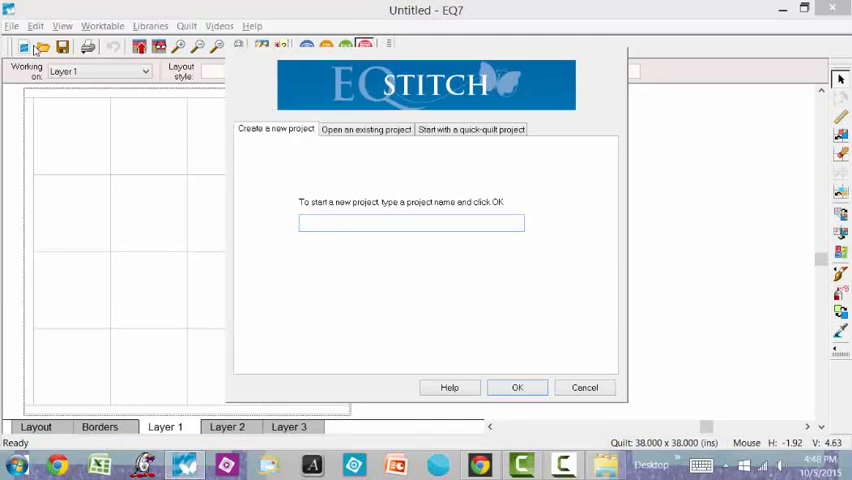
Step: Create the new project with the name 'sample tutorial' and confirm it
left_click(410, 222)
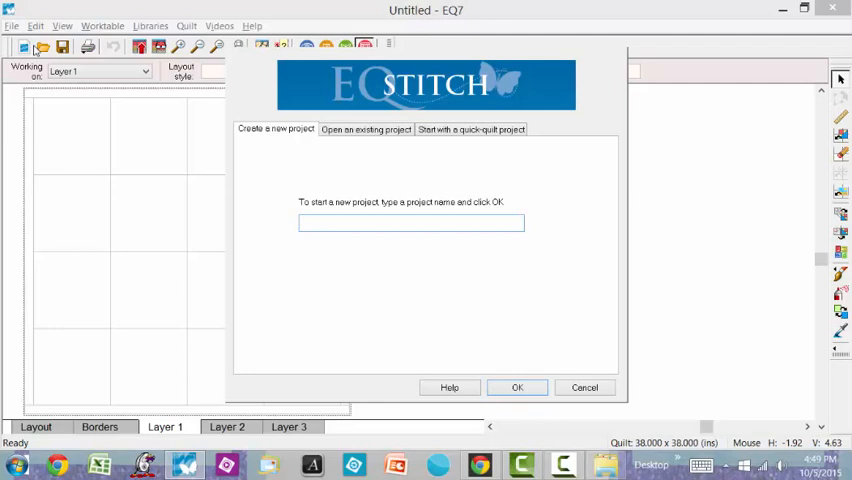
left_click(410, 222)
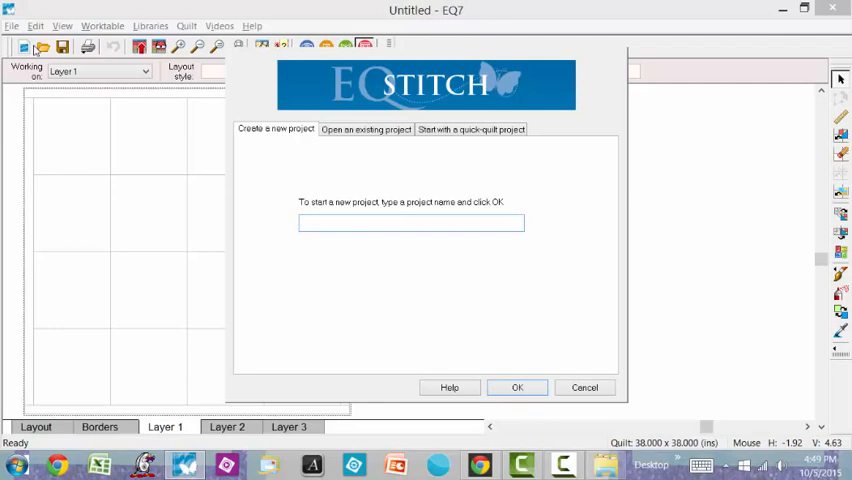
left_click(410, 222)
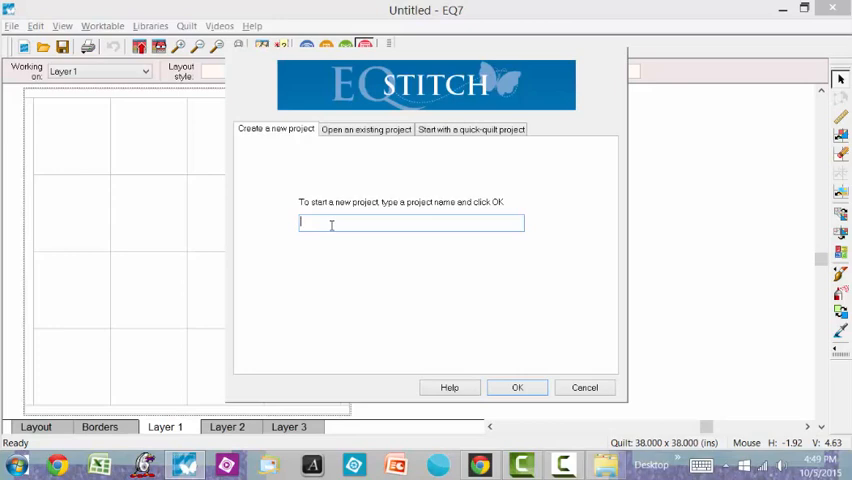
type("sample tutorial")
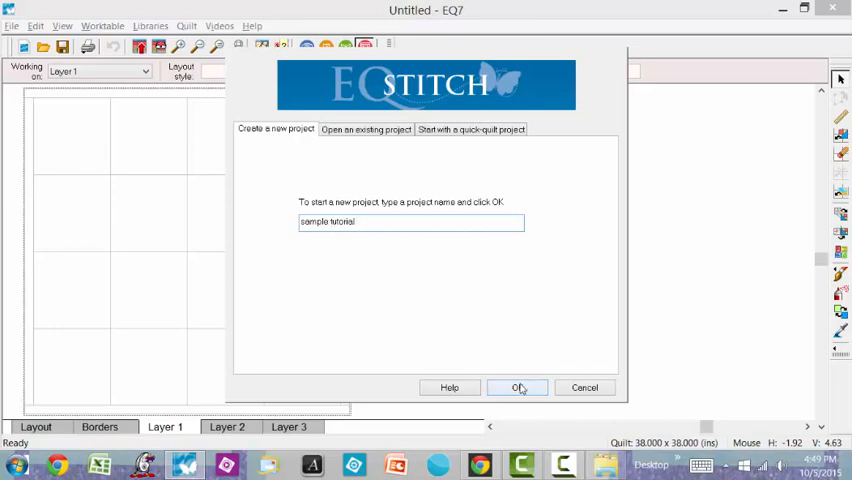
left_click(516, 388)
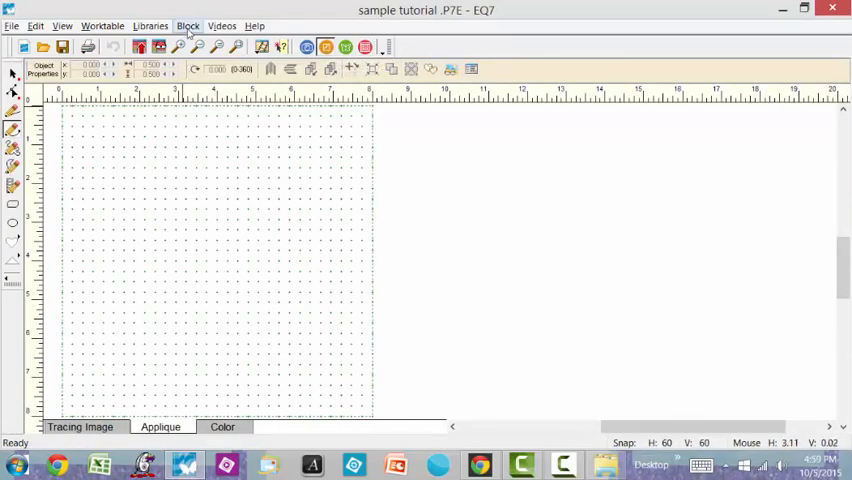
Step: Start a new PatchDraw Motif block and begin importing a tracing image
left_click(188, 24)
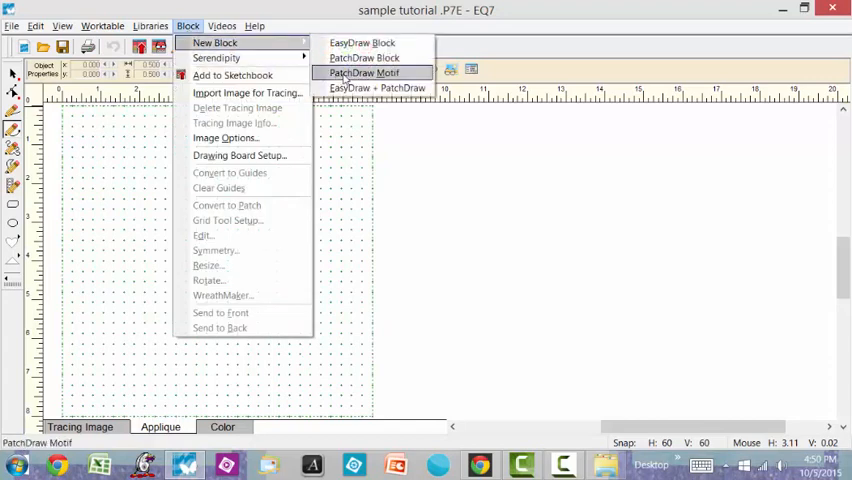
left_click(364, 72)
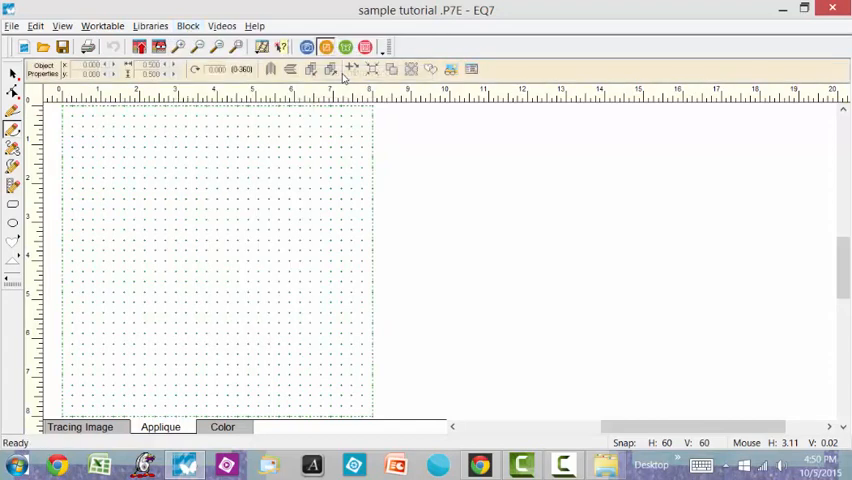
left_click(80, 428)
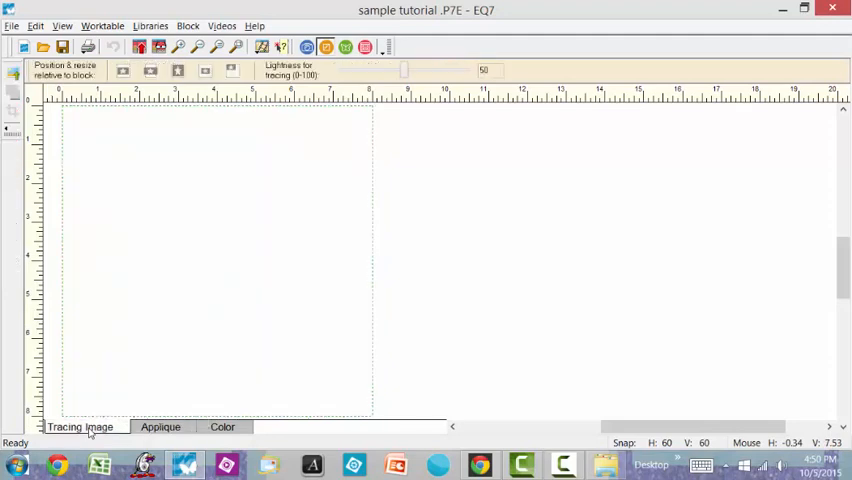
mouse_move(14, 76)
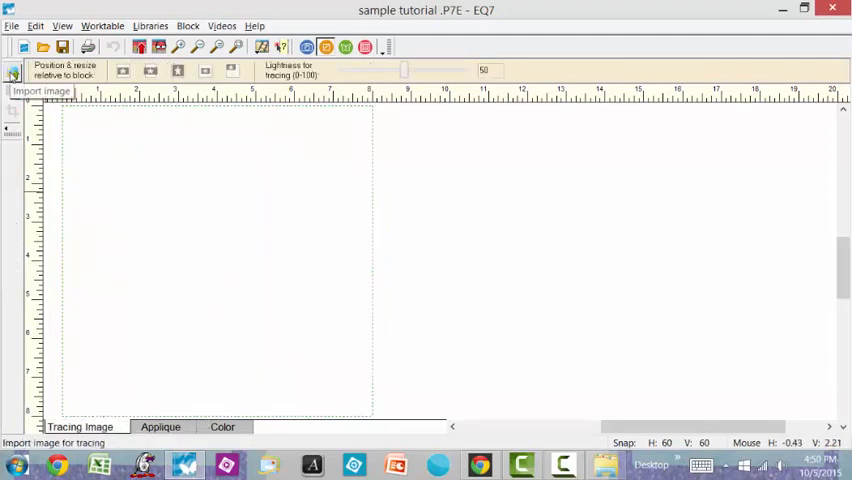
left_click(14, 74)
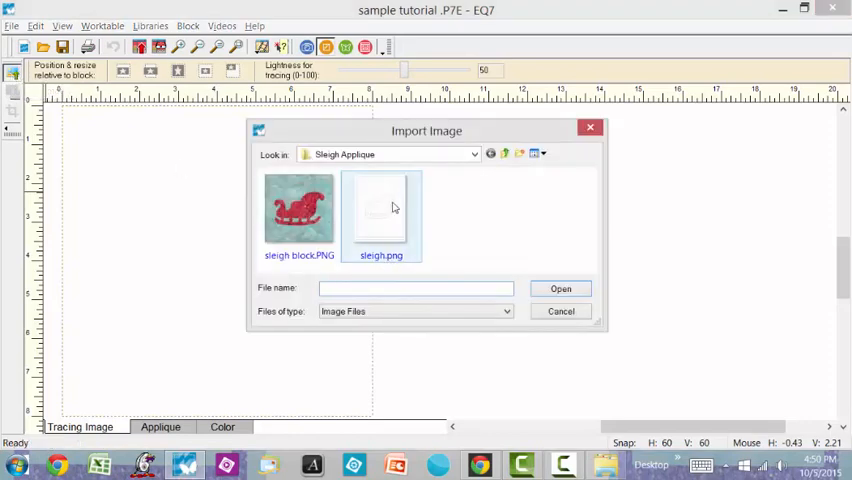
Step: Import sleigh.png as the tracing image, accepting the colour-depth notice and no cropping
left_click(380, 210)
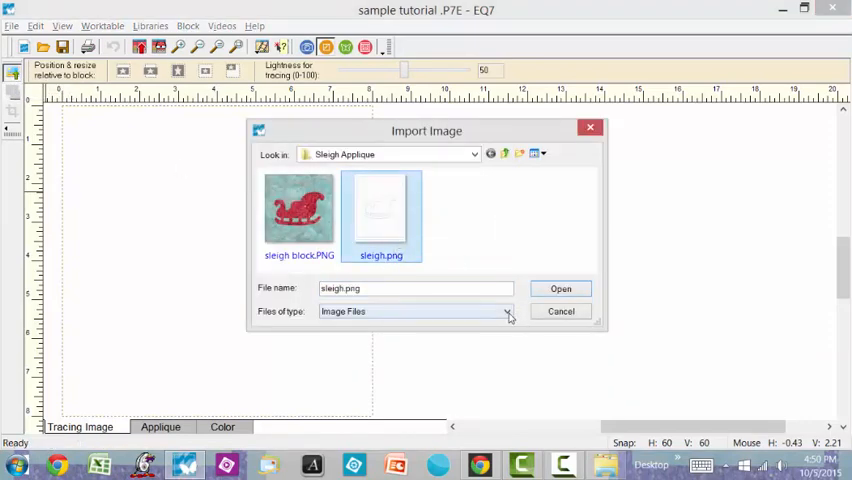
left_click(506, 312)
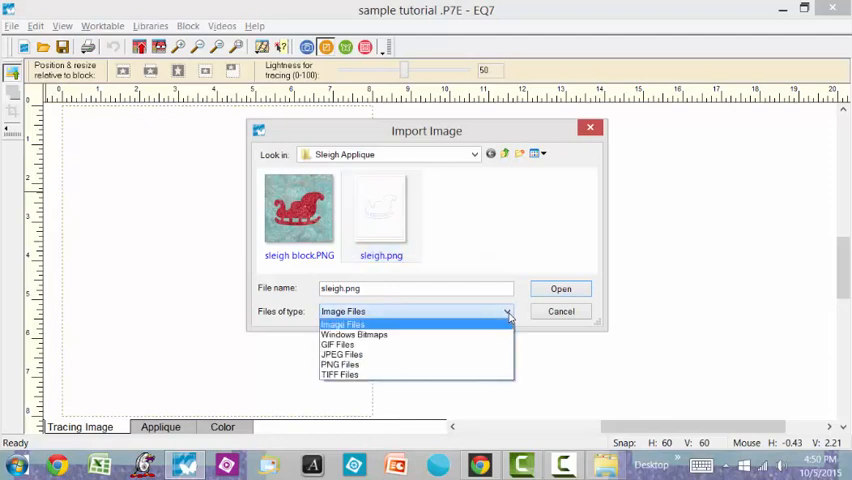
mouse_move(504, 318)
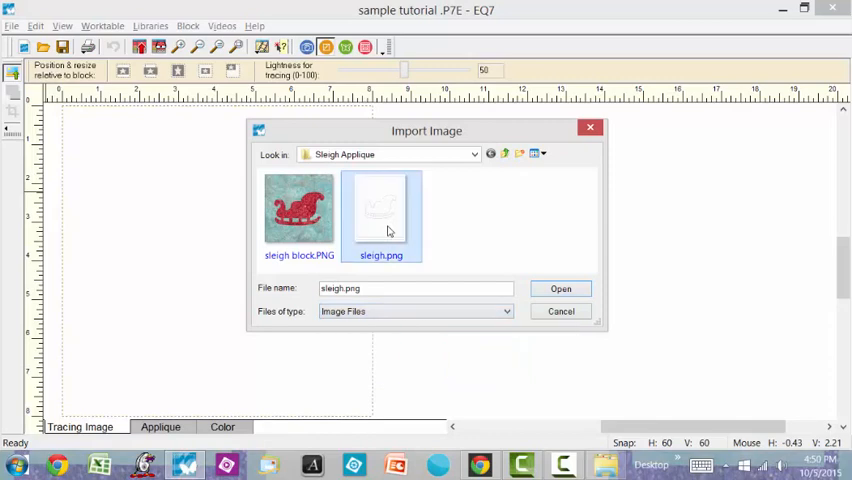
left_click(560, 288)
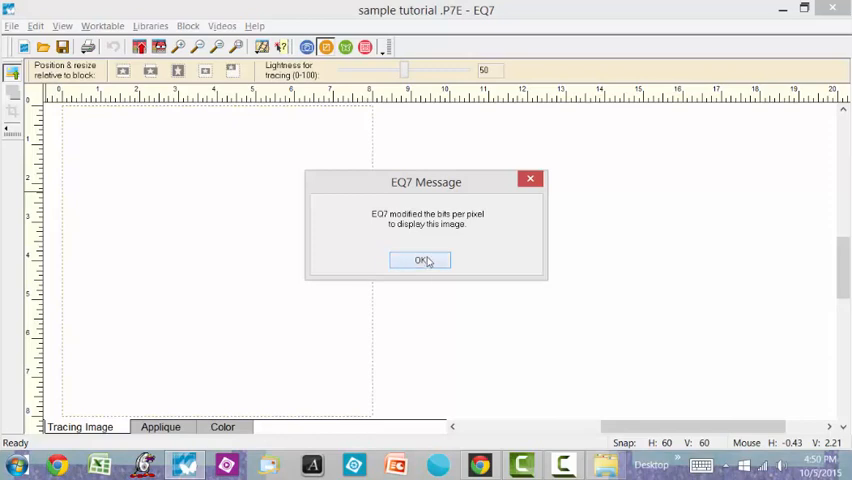
left_click(420, 260)
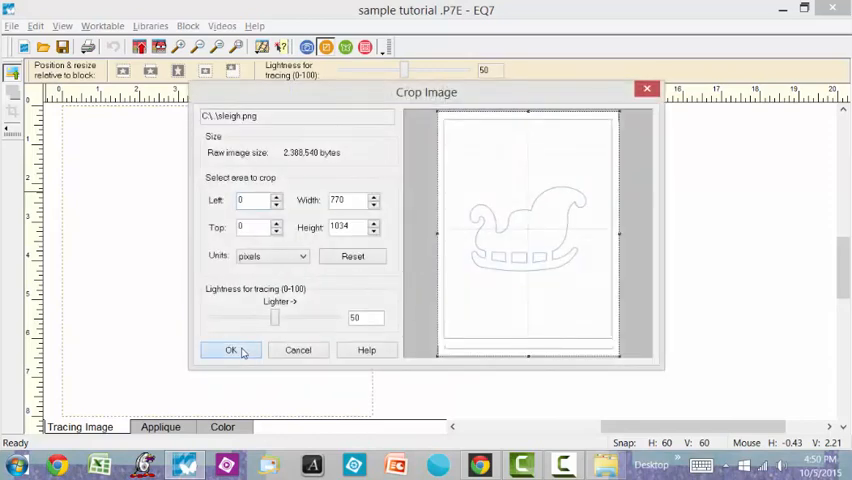
left_click(230, 350)
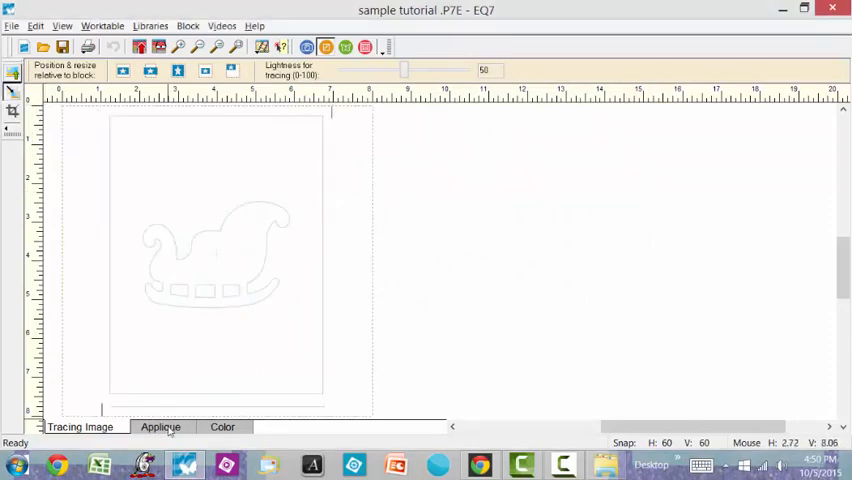
Step: Switch to the Applique layer and zoom in around the sleigh outline for tracing
left_click(160, 428)
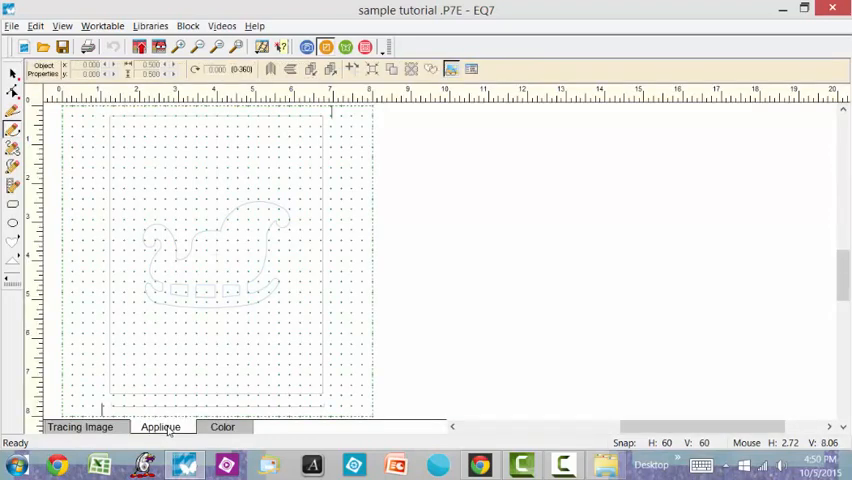
left_click(178, 48)
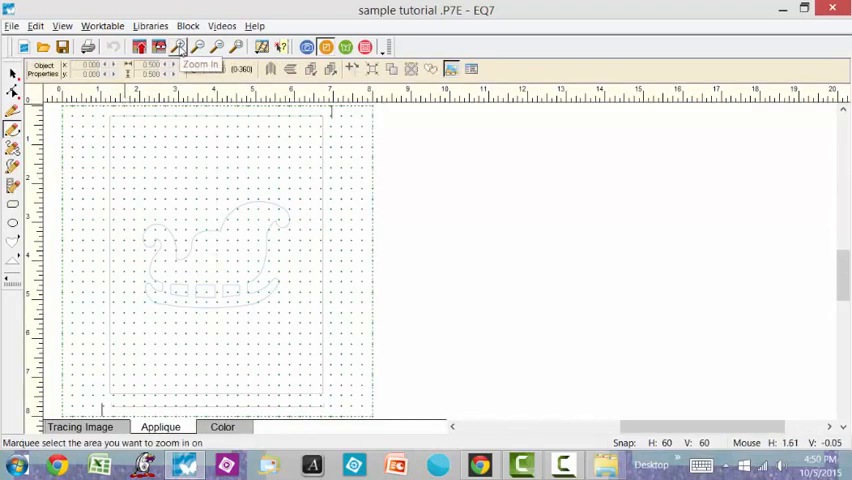
left_click_drag(124, 180, 284, 310)
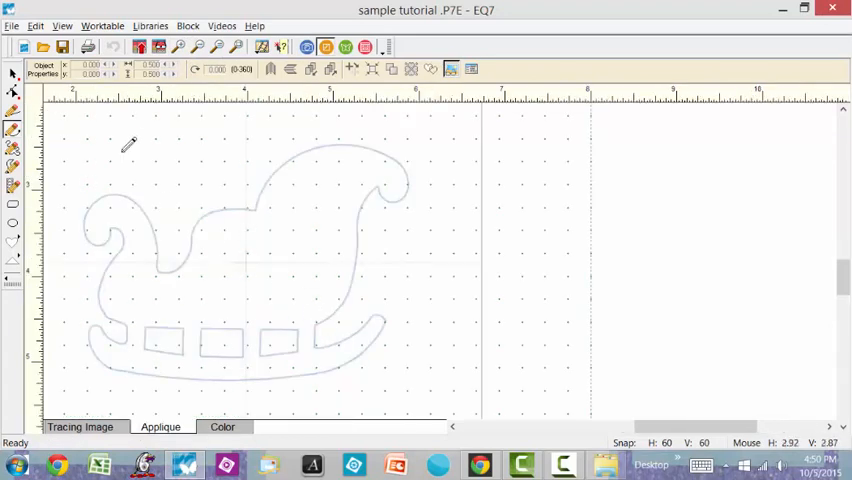
mouse_move(12, 128)
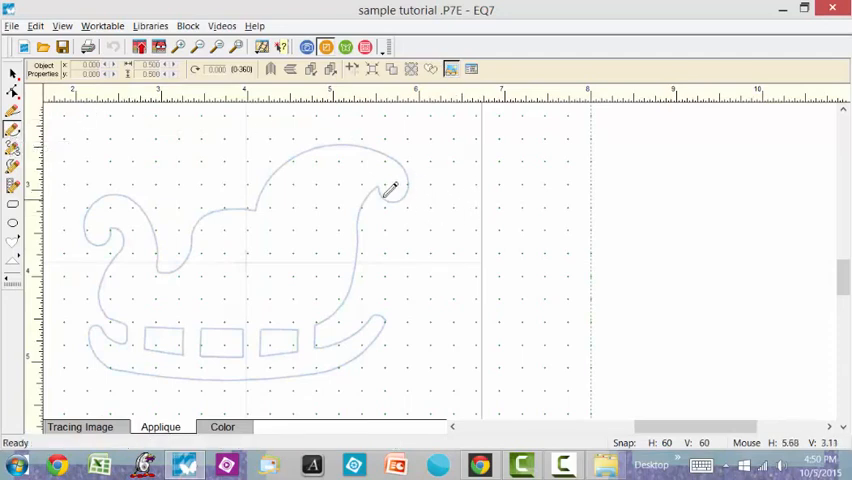
mouse_move(384, 180)
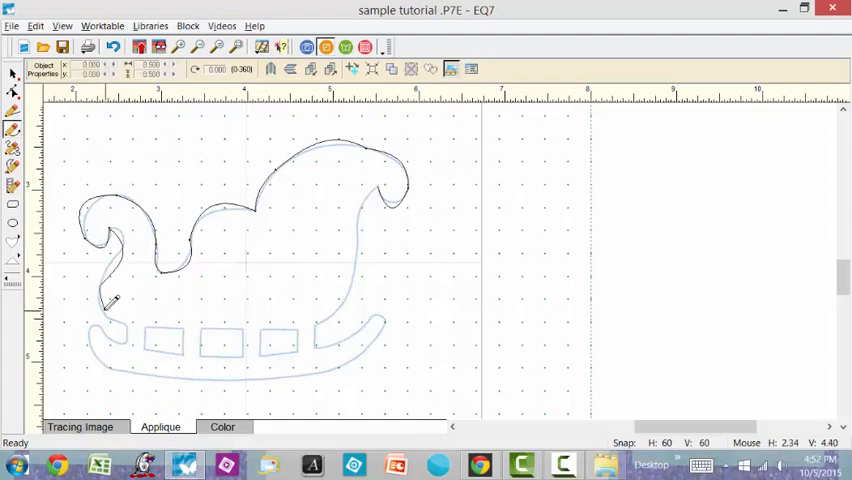
mouse_move(130, 324)
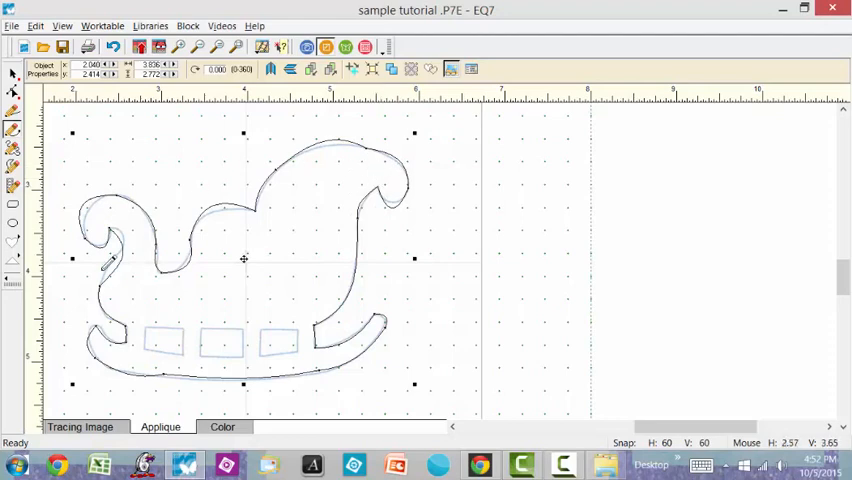
mouse_move(322, 180)
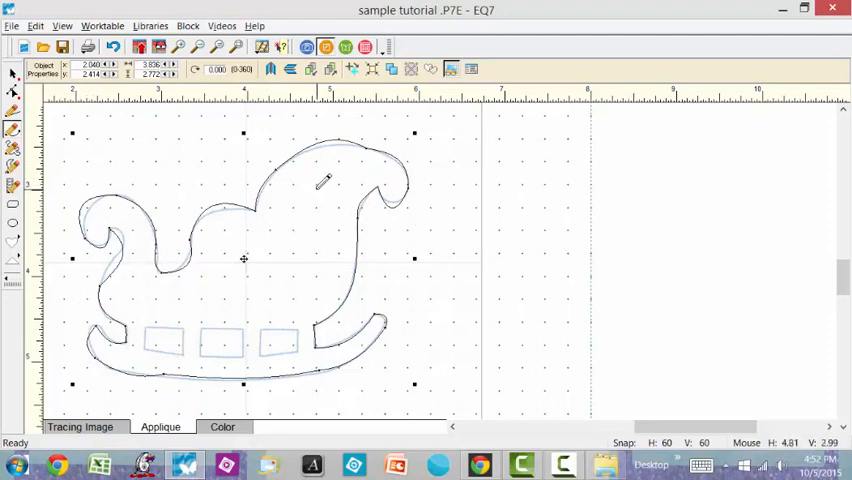
mouse_move(310, 208)
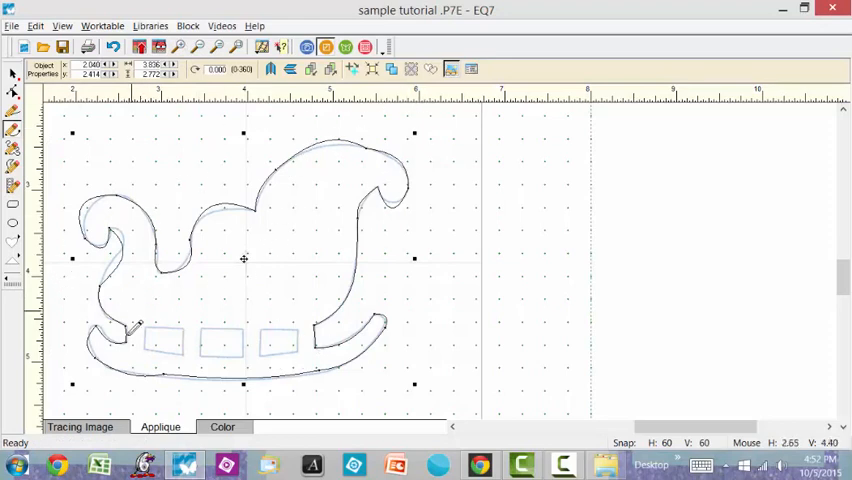
left_click(222, 428)
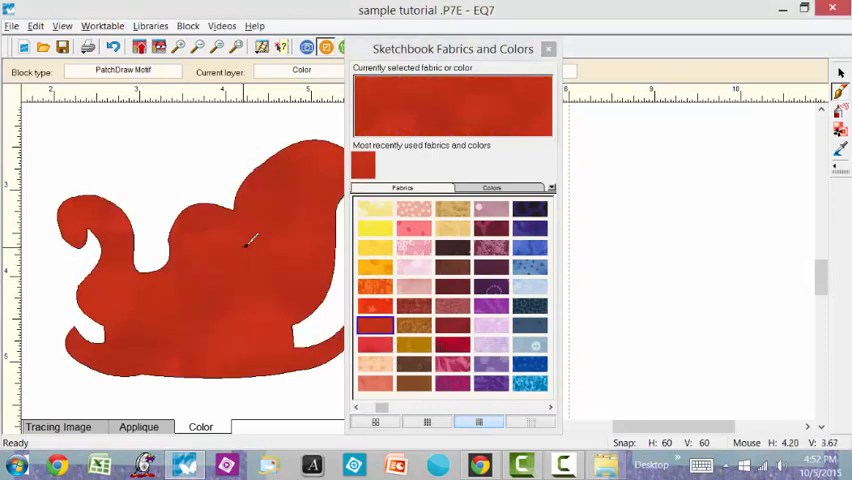
mouse_move(150, 316)
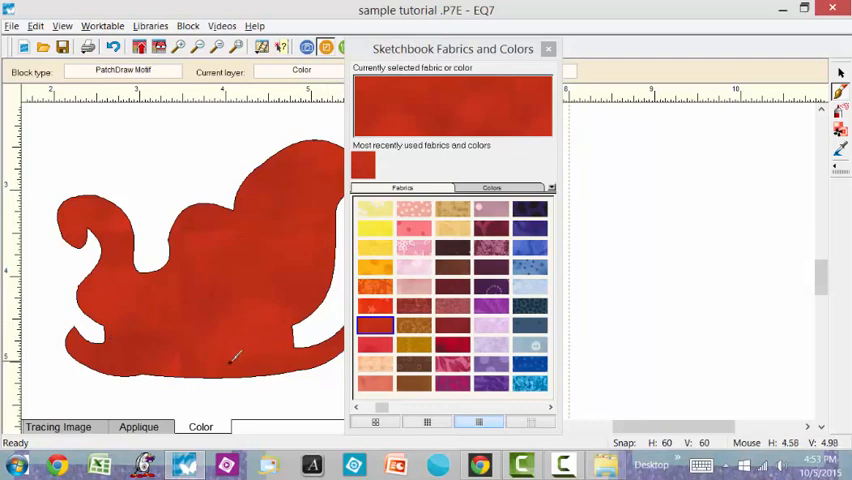
mouse_move(144, 456)
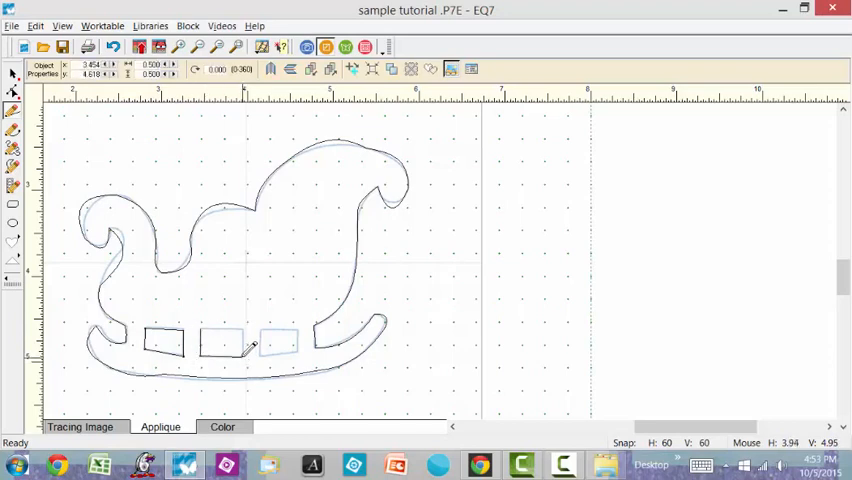
Step: Close the third and fourth rail openings and select the fourth to check it
left_click(220, 342)
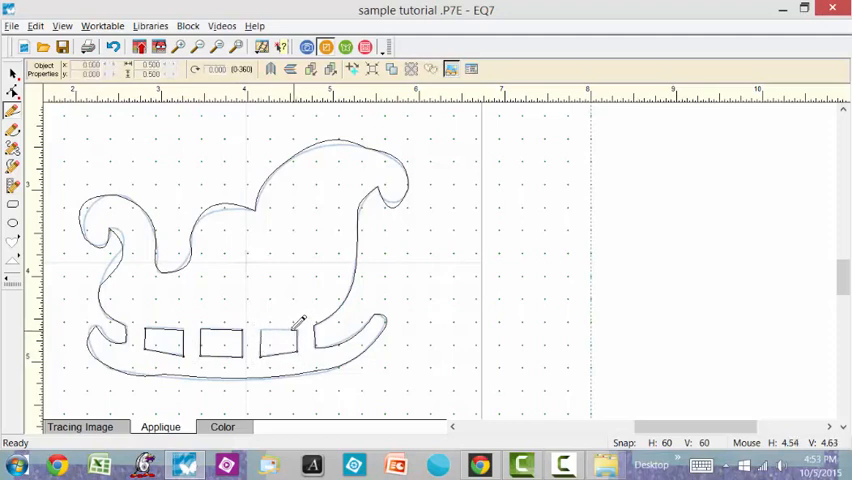
left_click(278, 344)
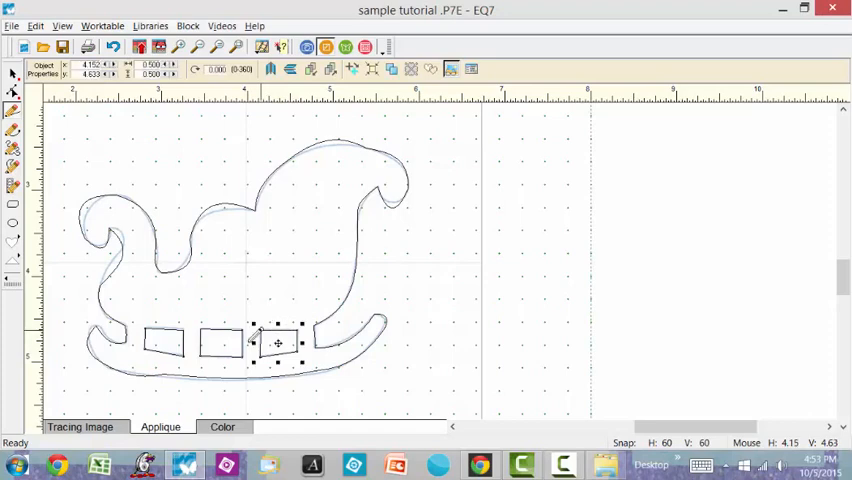
left_click(222, 428)
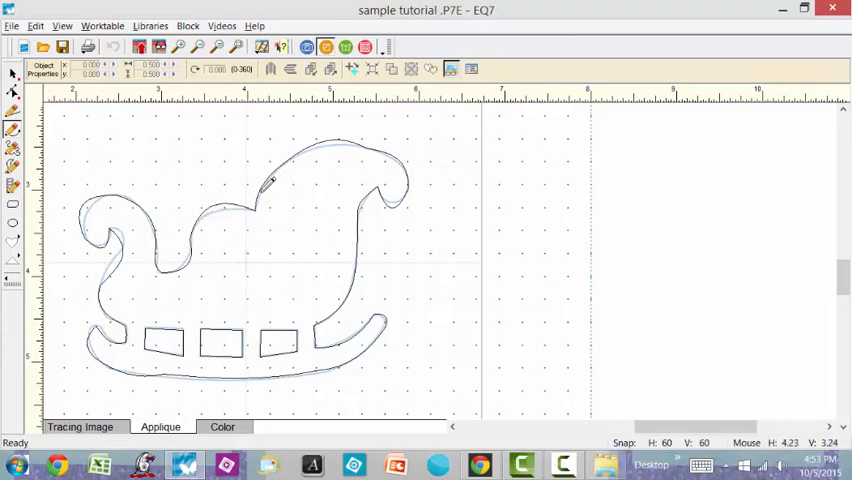
mouse_move(228, 190)
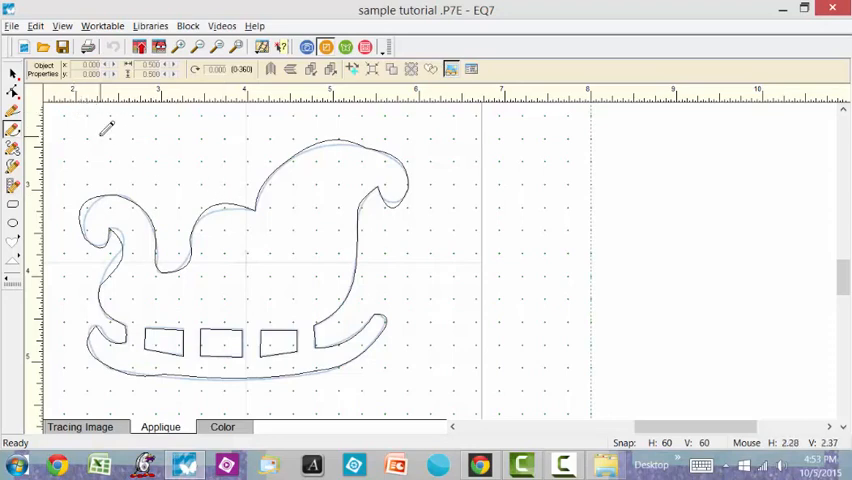
mouse_move(12, 92)
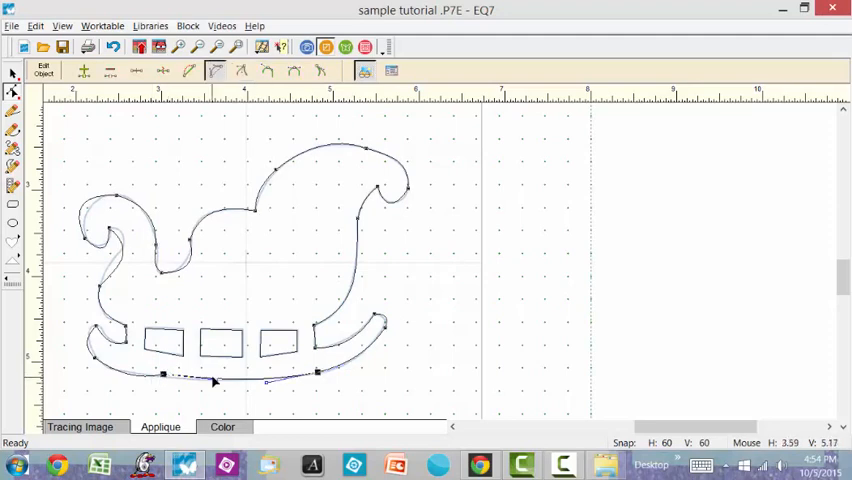
mouse_move(164, 376)
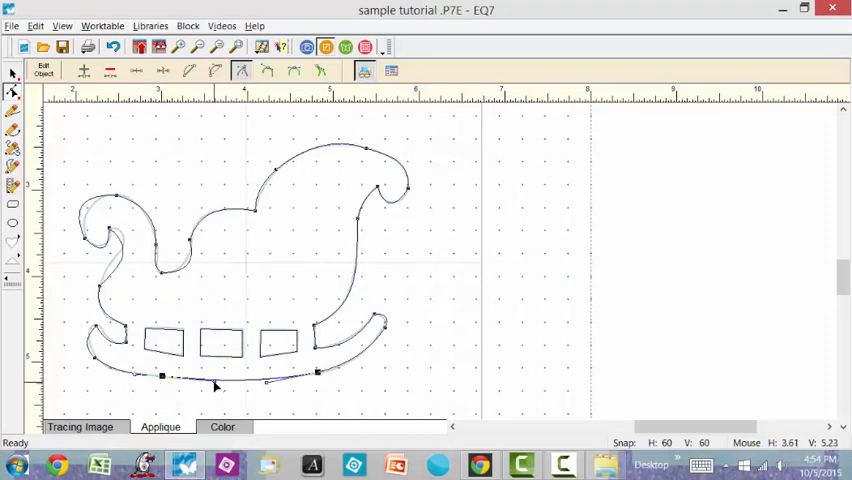
mouse_move(96, 364)
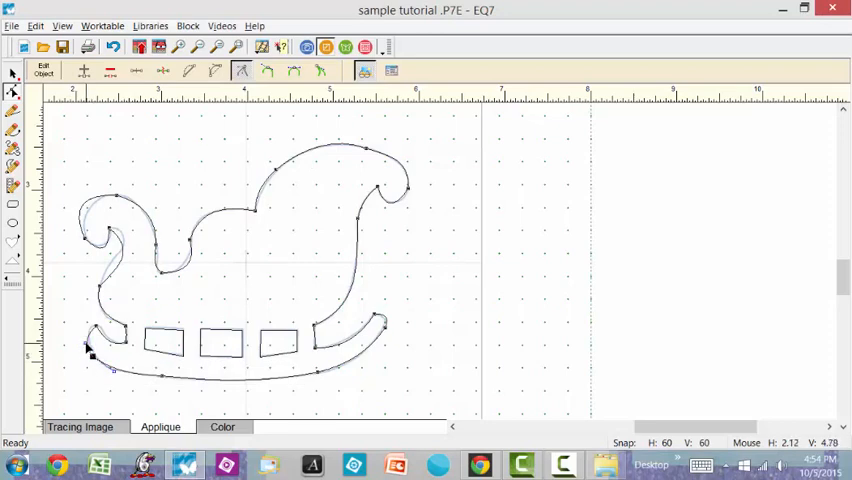
mouse_move(92, 344)
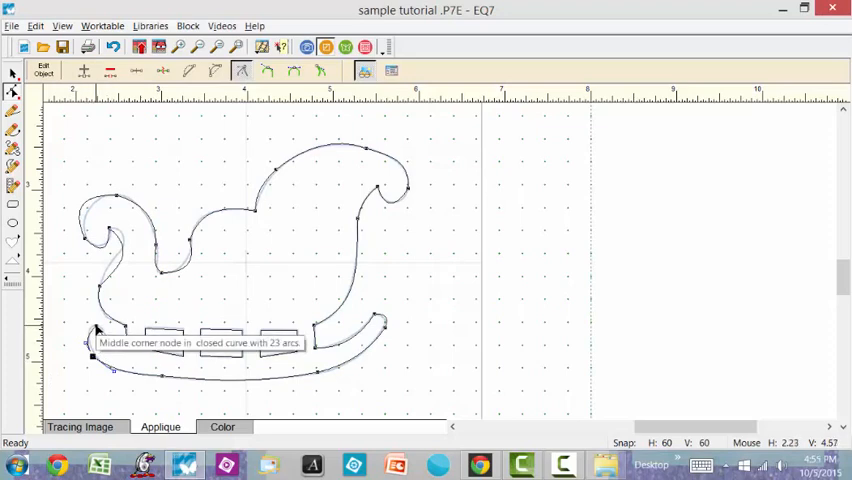
Step: Bring up Edit Node on the outline, move the box aside and smooth the chosen node
right_click(96, 330)
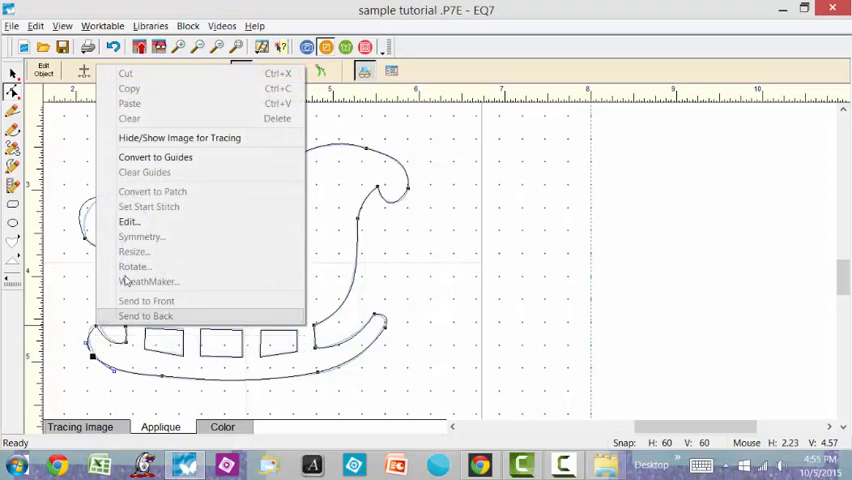
left_click(128, 220)
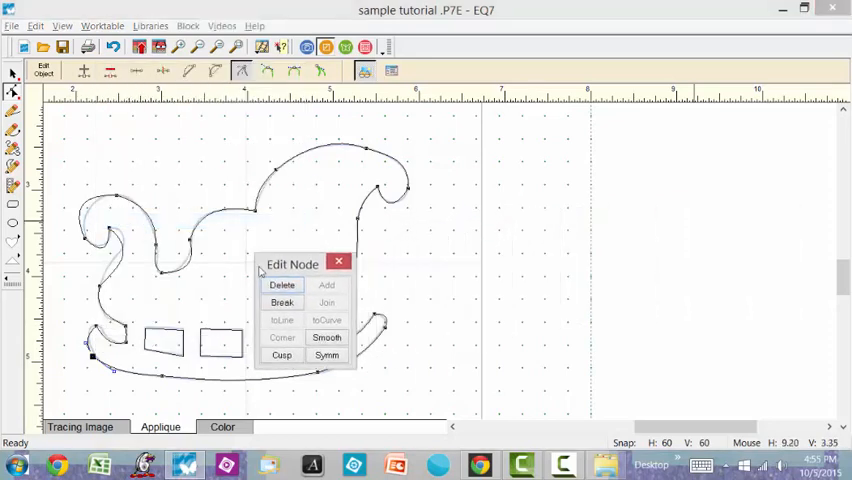
left_click_drag(292, 264, 270, 268)
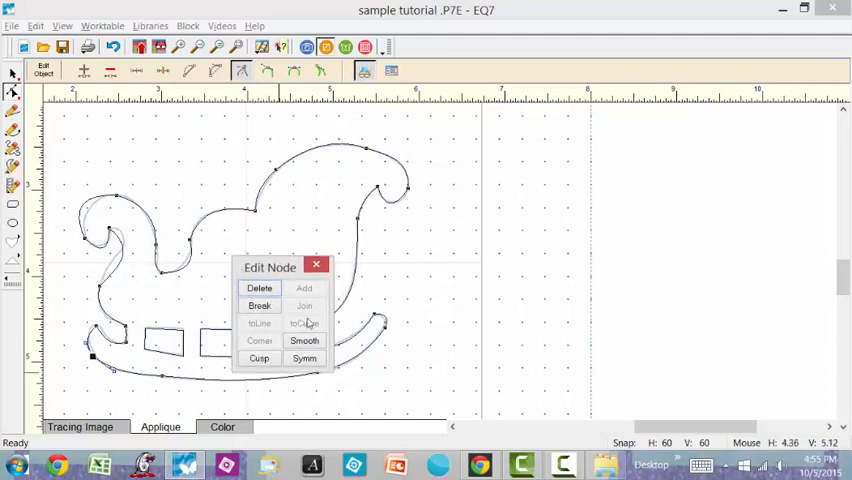
mouse_move(444, 288)
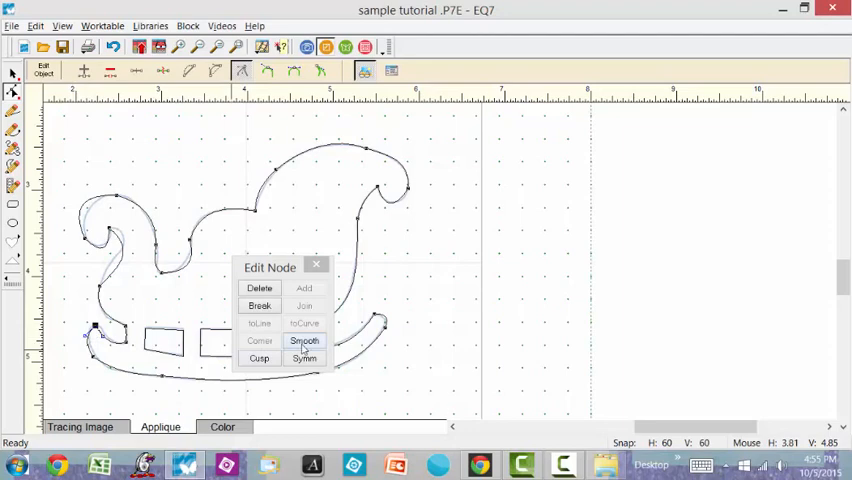
left_click(304, 340)
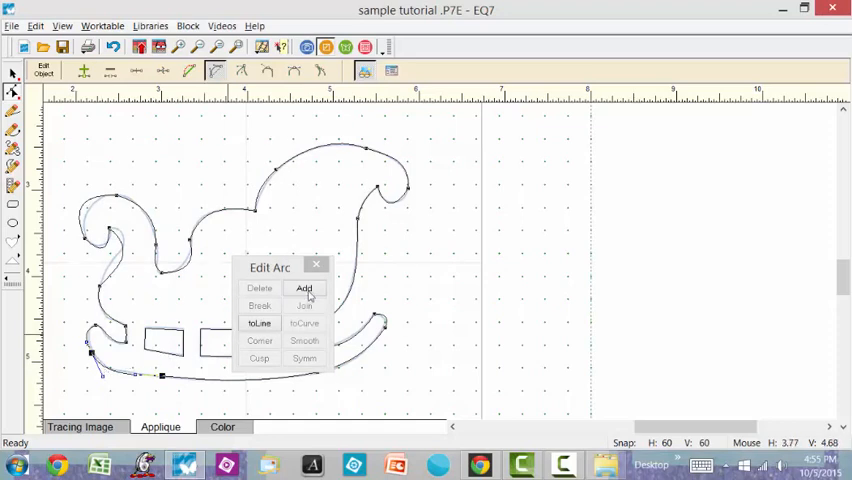
Step: Add two extra nodes to the selected arc along the sleigh's lower edge
left_click(304, 288)
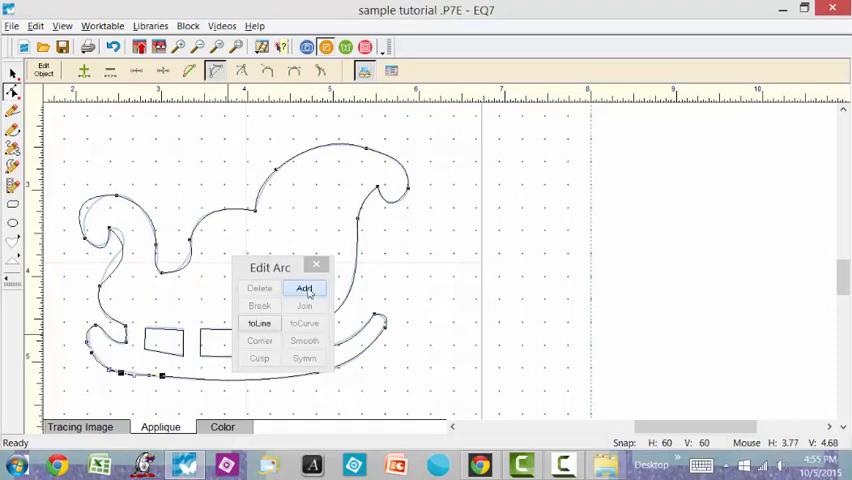
left_click(304, 288)
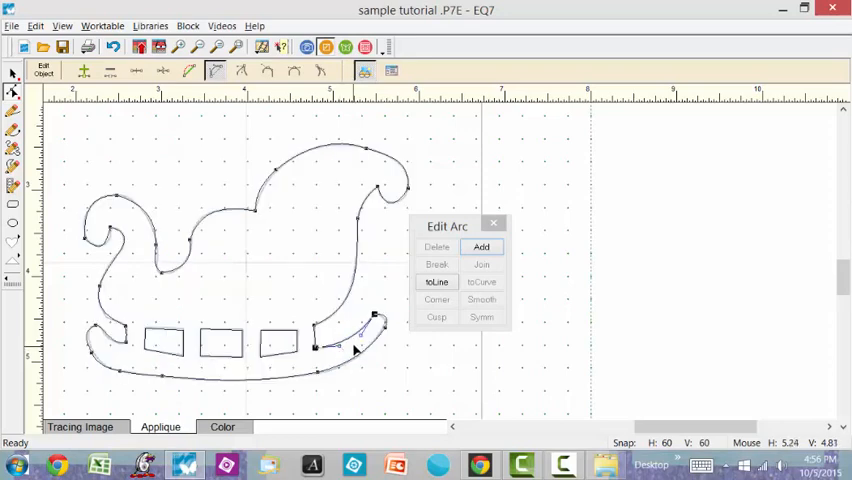
mouse_move(320, 376)
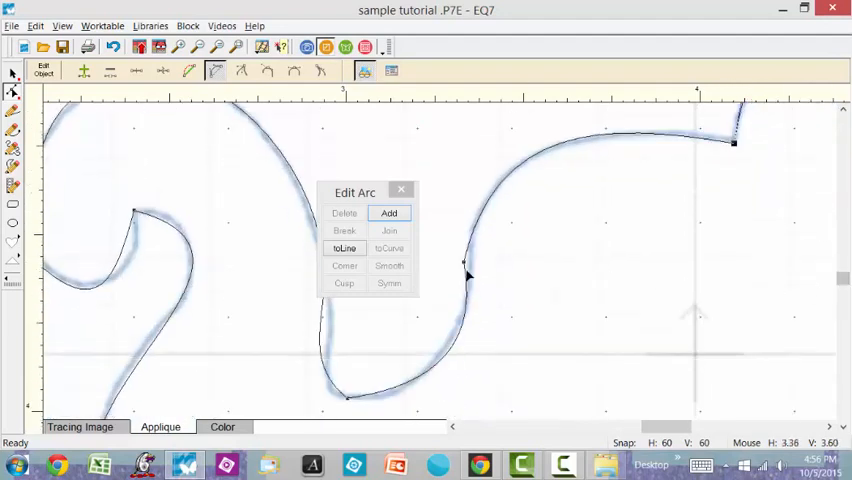
Step: Smooth the node on the sleigh's back curve and select the node at its bottom
left_click(388, 264)
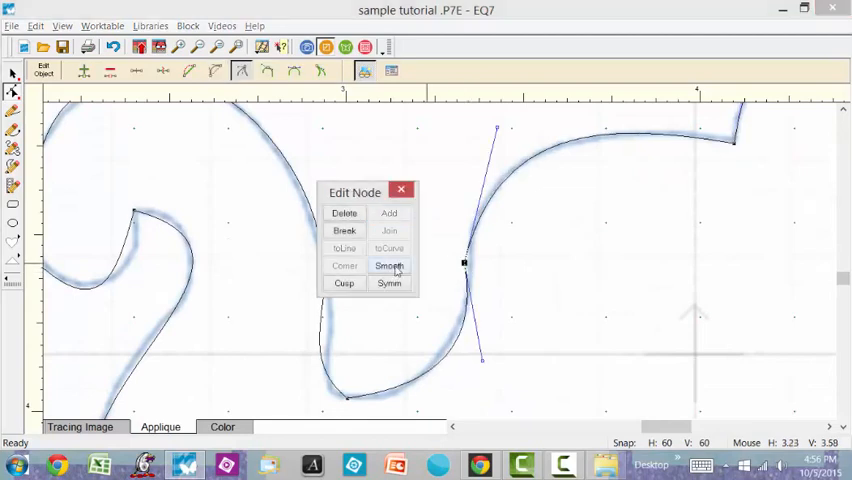
left_click(344, 264)
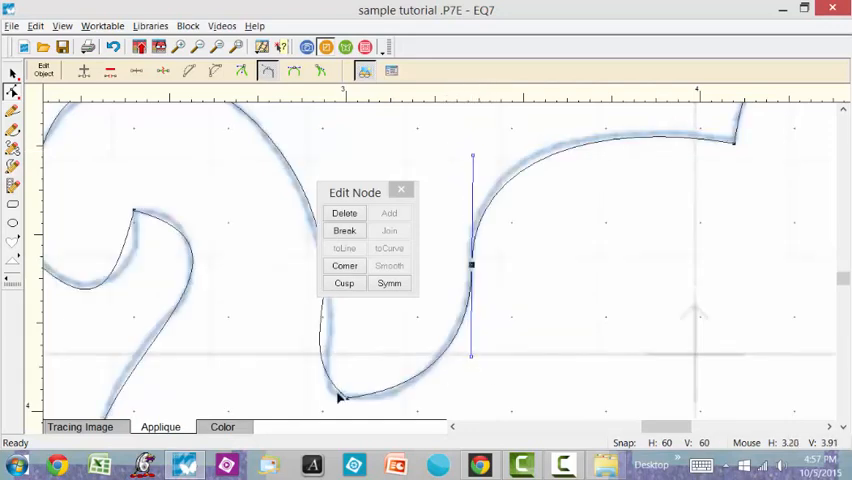
left_click(388, 264)
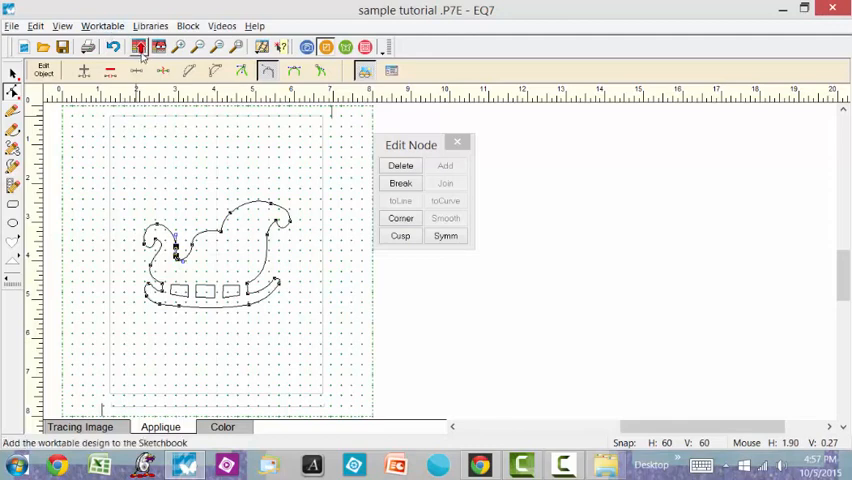
mouse_move(138, 48)
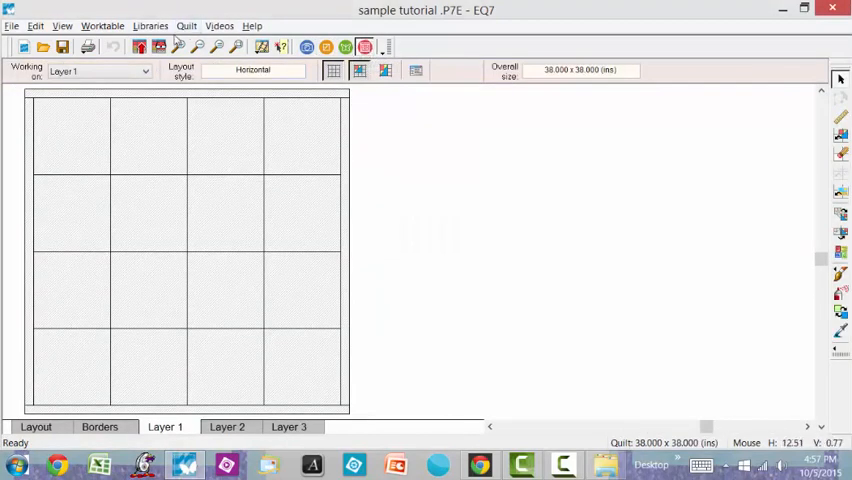
Step: Start a new horizontal quilt from the Quilt menu
left_click(186, 24)
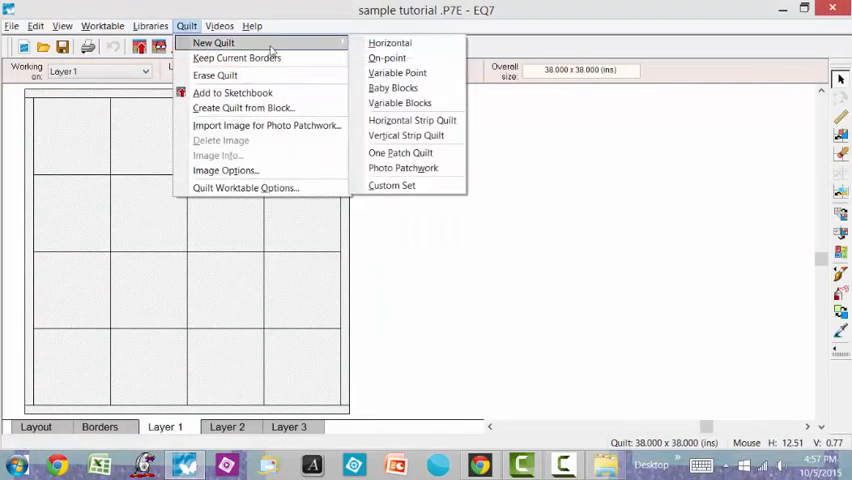
mouse_move(388, 56)
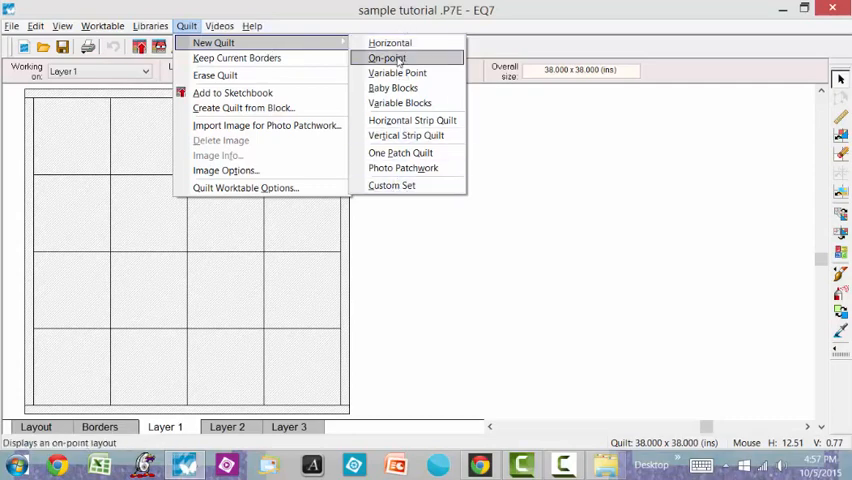
left_click(388, 42)
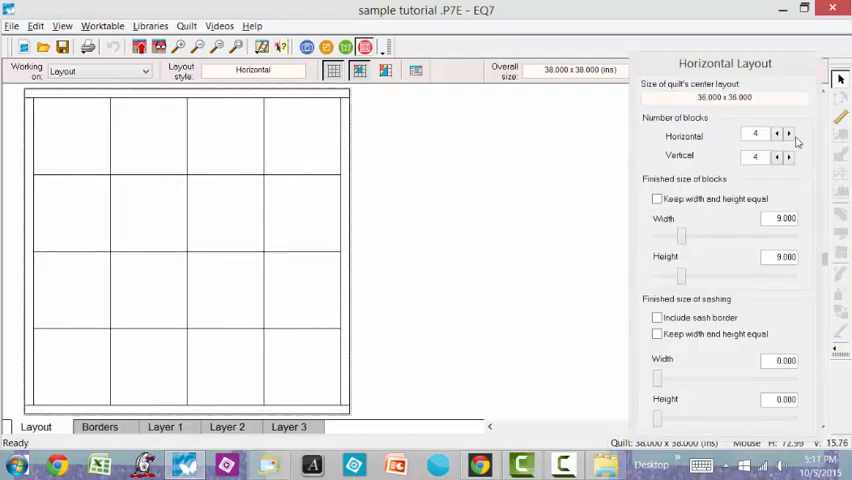
Step: Adjust the horizontal layout's blocks across and block size for the single-row runner
left_click(788, 132)
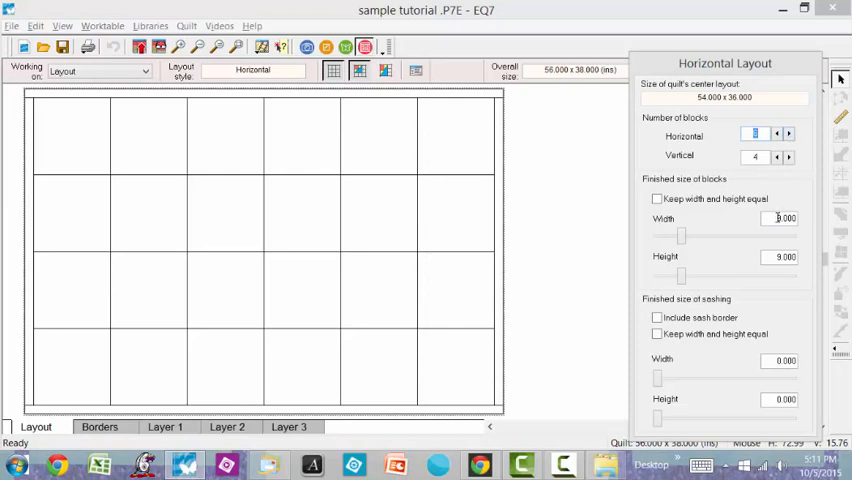
left_click(788, 132)
type("7.500")
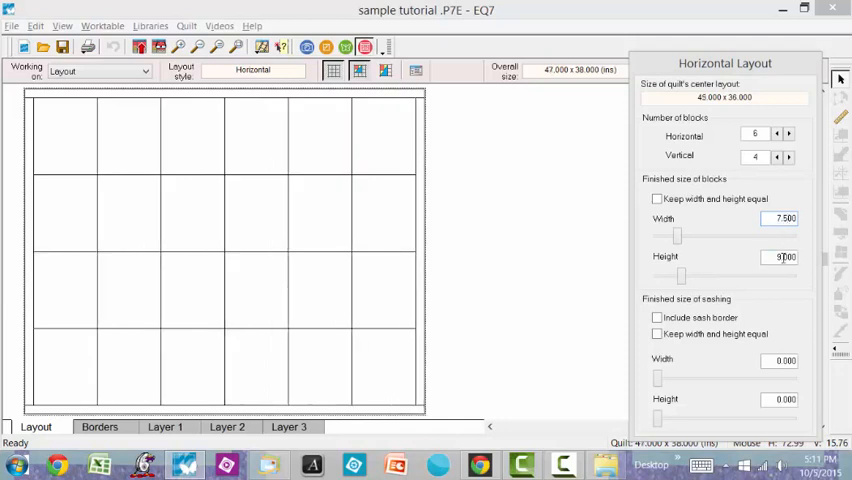
type("1.000")
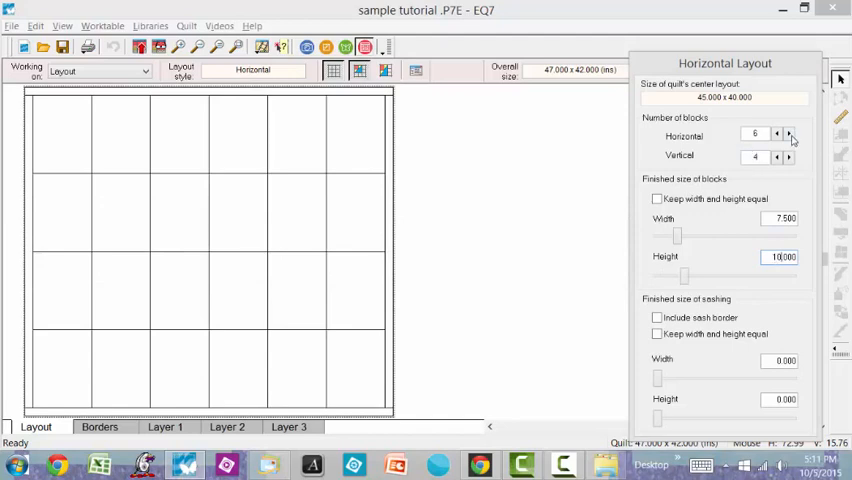
left_click(788, 132)
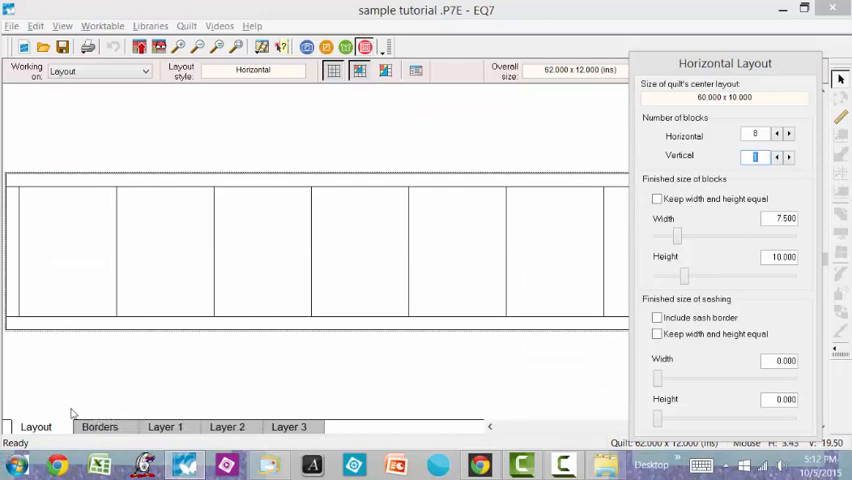
Step: Move from the layout settings to Layer 1 and then Layer 2 of the quilt
left_click(164, 428)
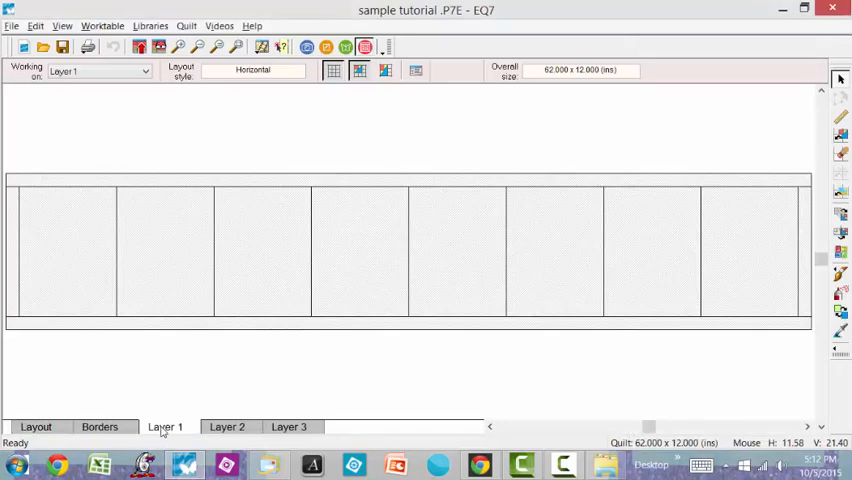
left_click(228, 428)
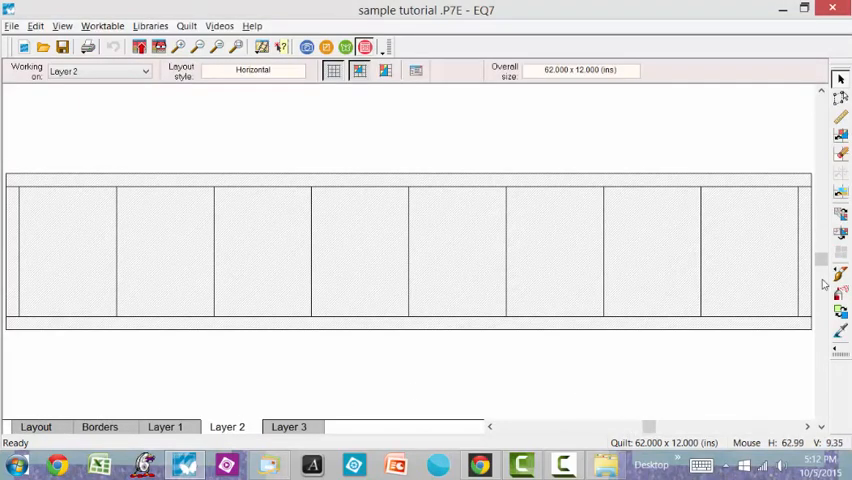
mouse_move(840, 136)
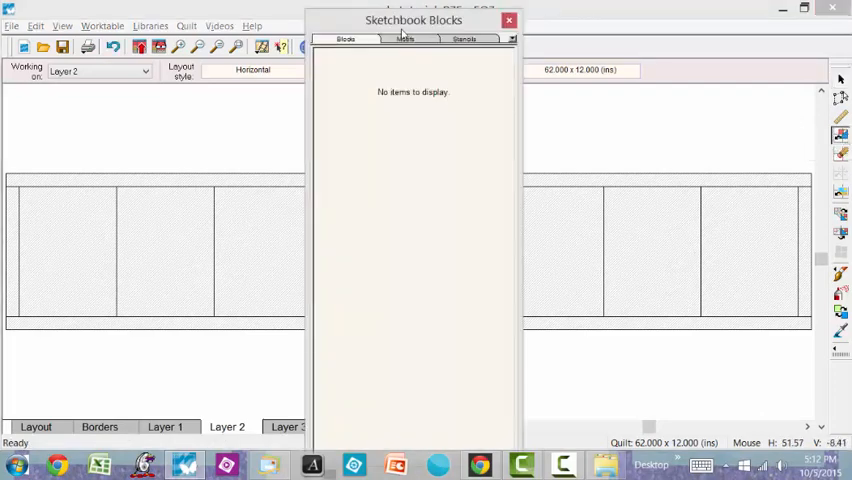
Step: Place the sleigh motif from the Sketchbook Motifs into the right-hand block
left_click(404, 40)
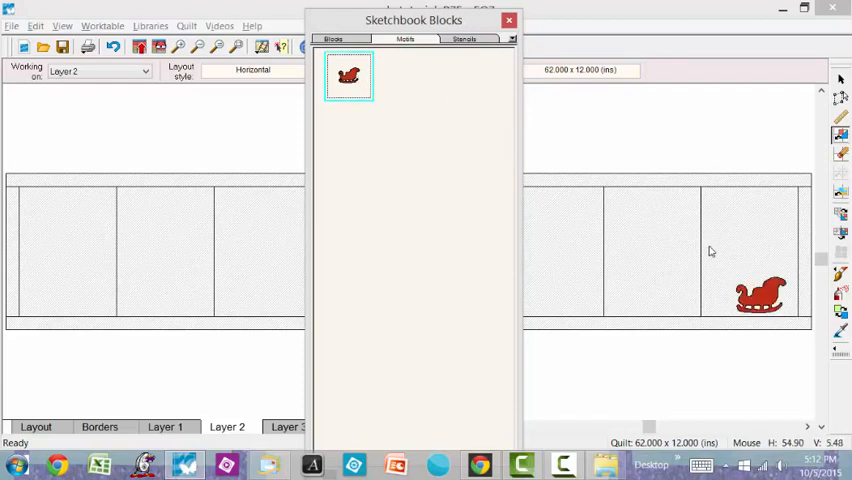
left_click(508, 20)
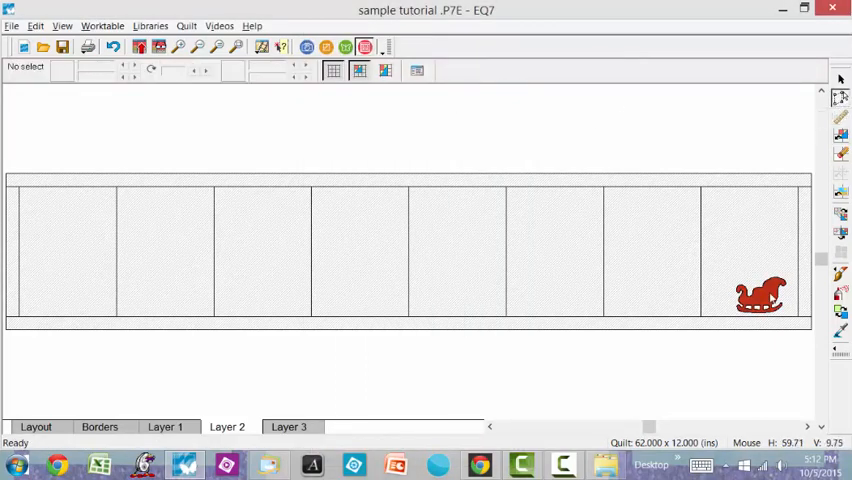
Step: Select the placed sleigh motif with the Adjust tool
left_click(760, 298)
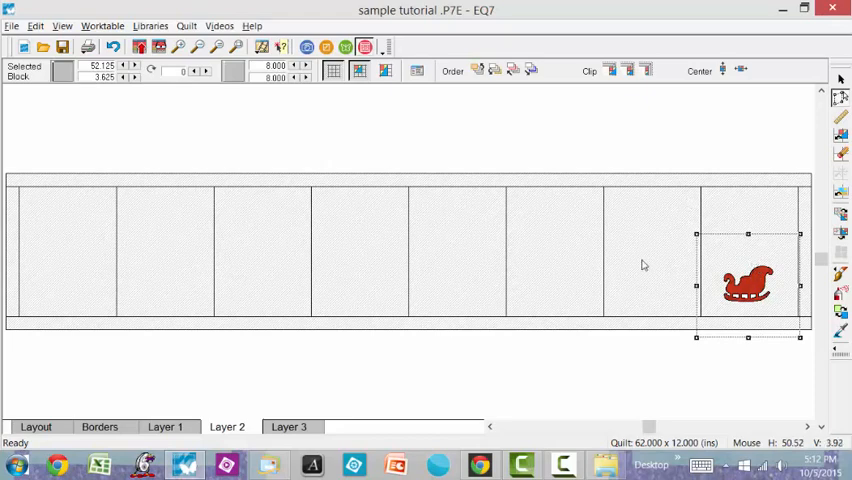
mouse_move(760, 224)
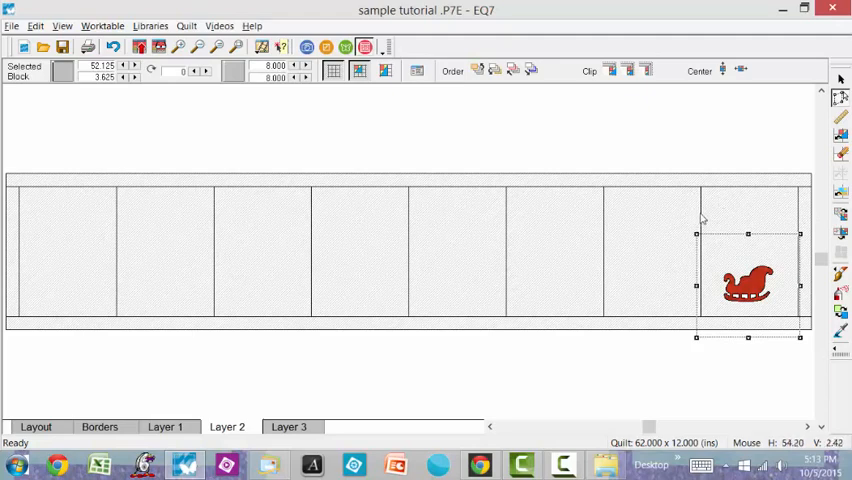
mouse_move(704, 208)
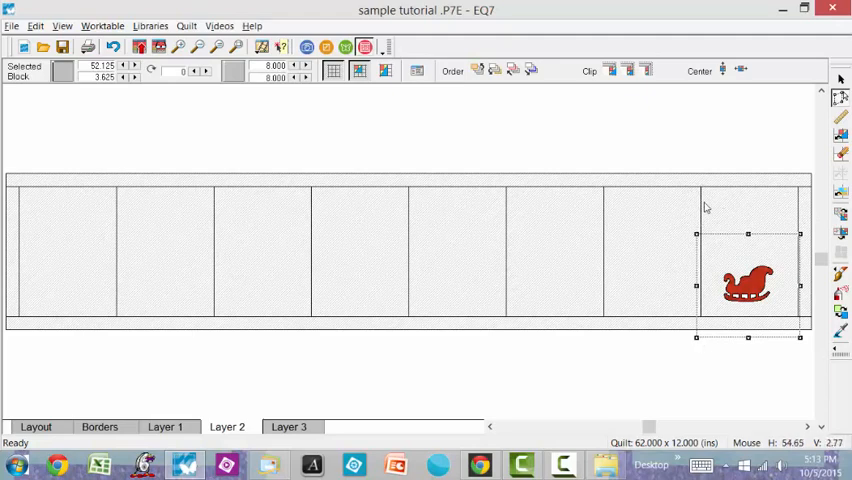
mouse_move(712, 224)
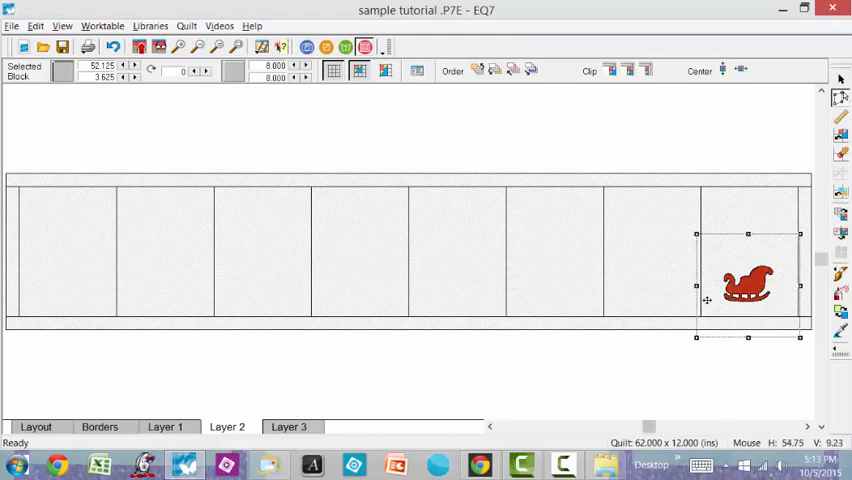
mouse_move(708, 156)
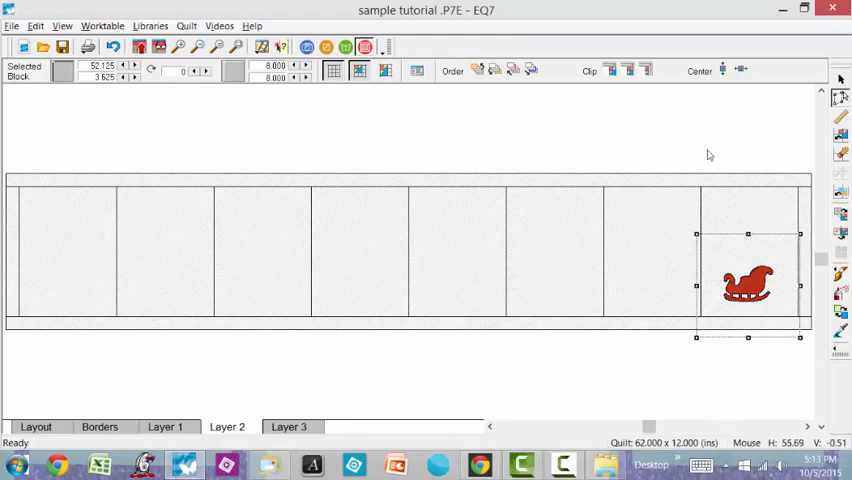
mouse_move(744, 126)
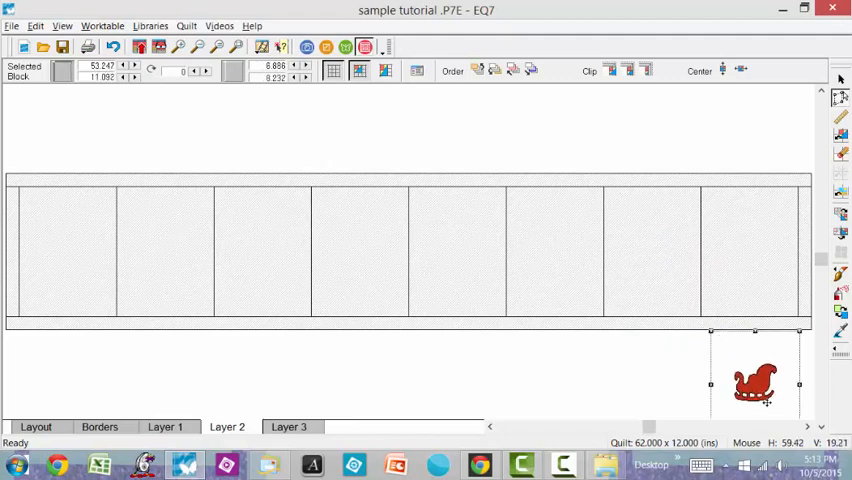
left_click_drag(752, 384, 740, 296)
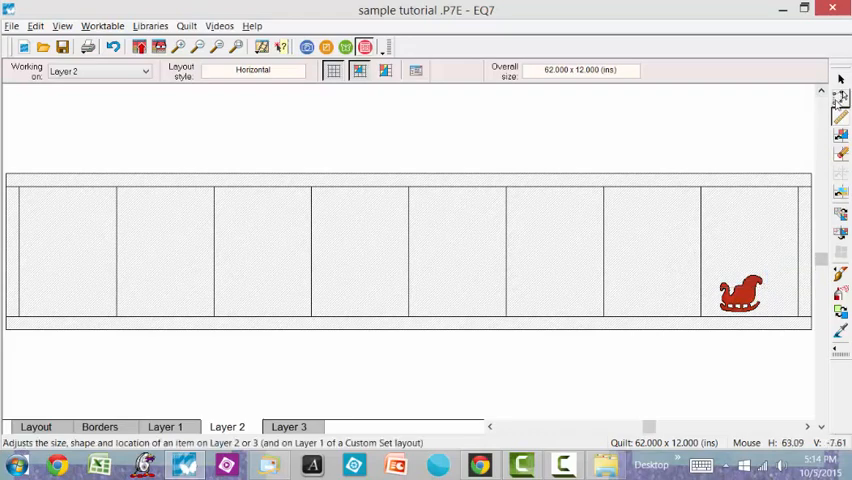
Step: Enlarge the selected red sleigh via new toolbar width/height and drag it into the right-hand block
left_click(740, 294)
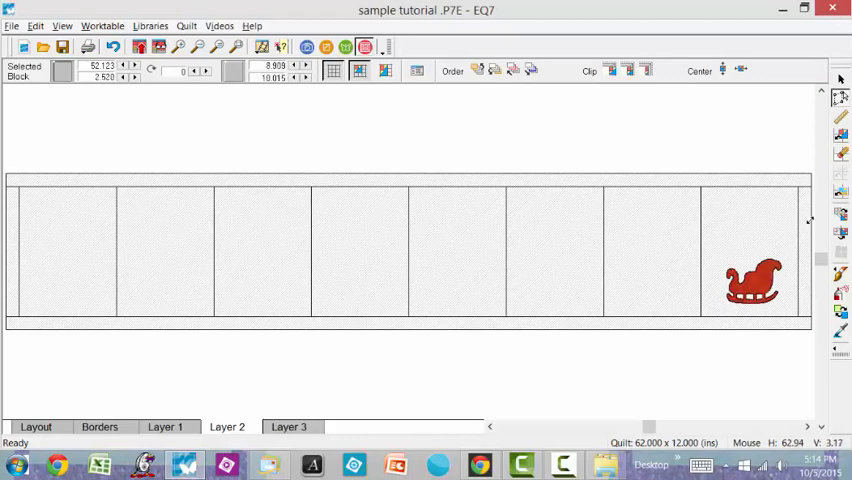
left_click(756, 280)
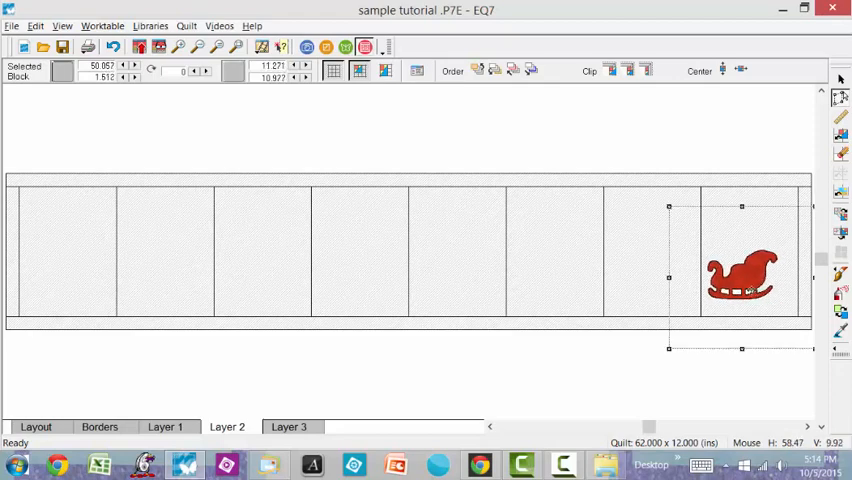
left_click_drag(740, 276, 756, 278)
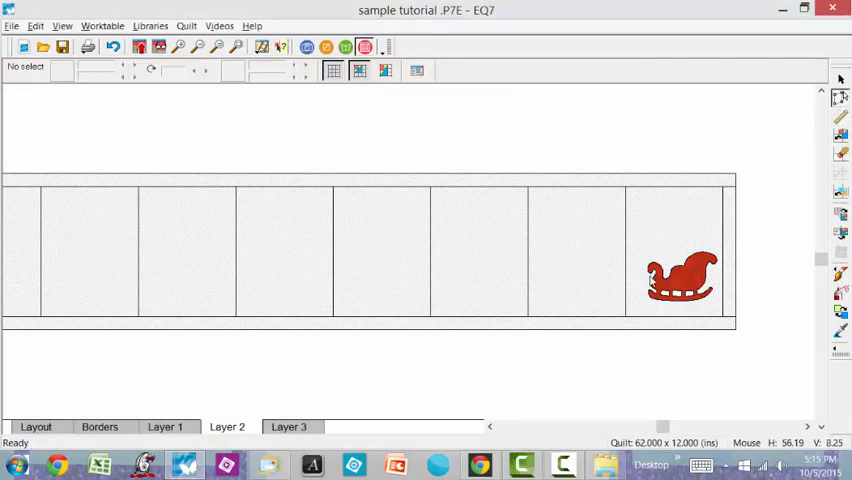
left_click(680, 278)
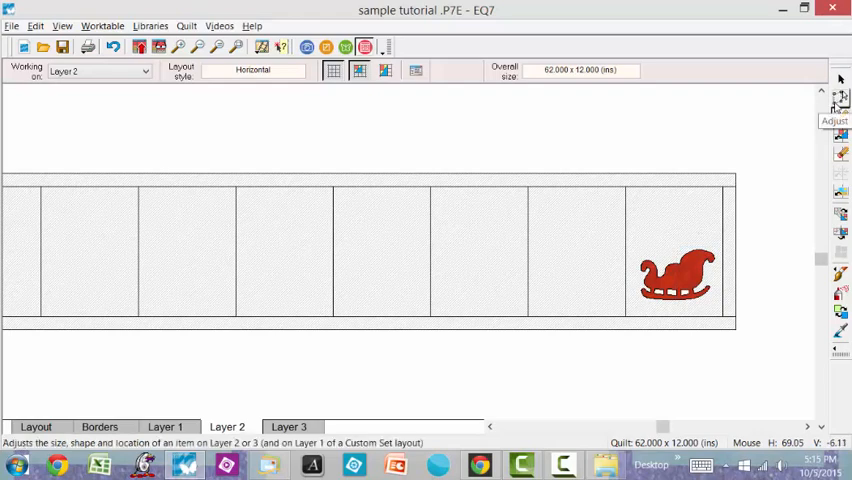
left_click(676, 276)
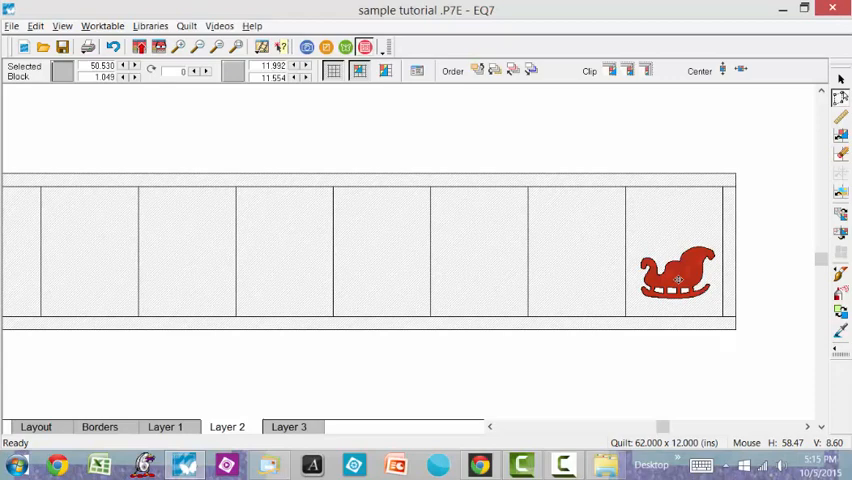
left_click_drag(676, 276, 578, 284)
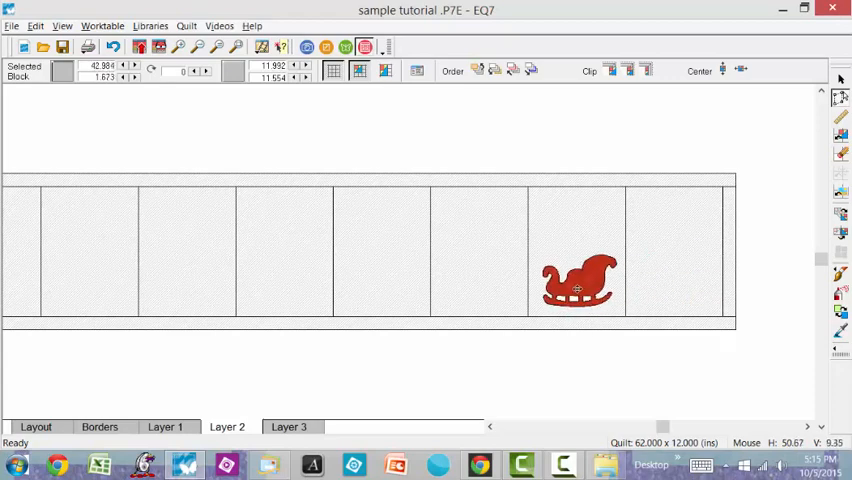
left_click_drag(578, 280, 478, 262)
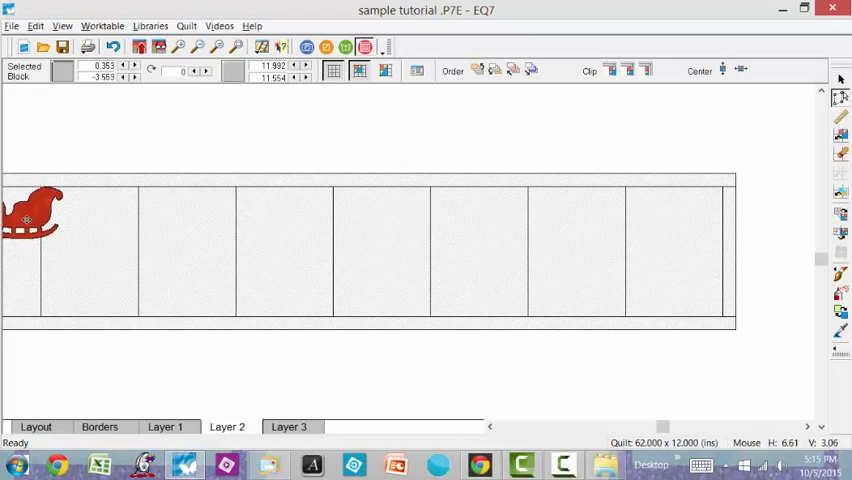
left_click_drag(30, 216, 478, 220)
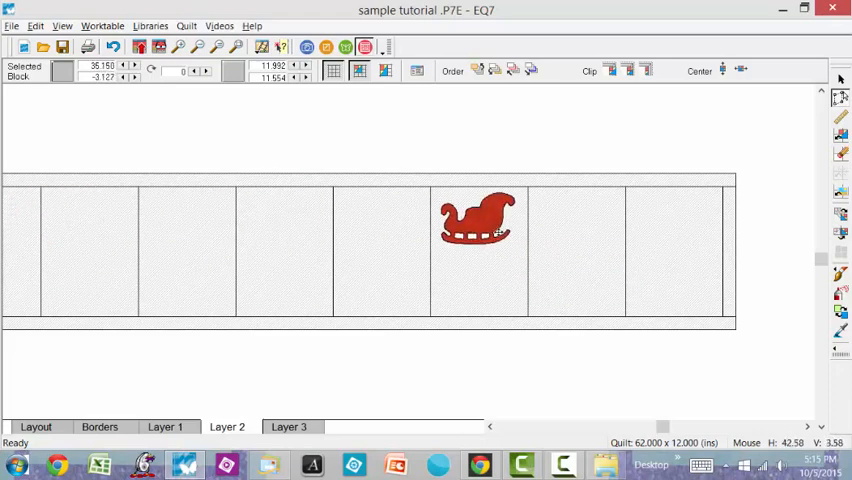
left_click_drag(476, 218, 196, 228)
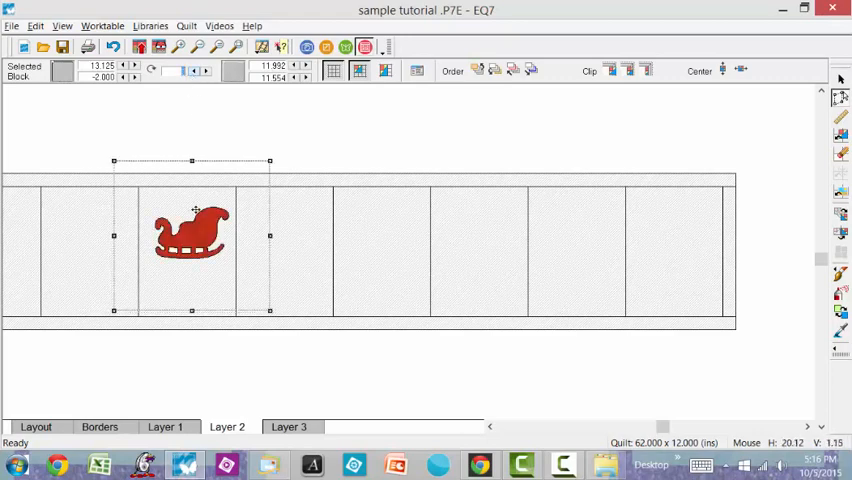
left_click_drag(190, 232, 680, 288)
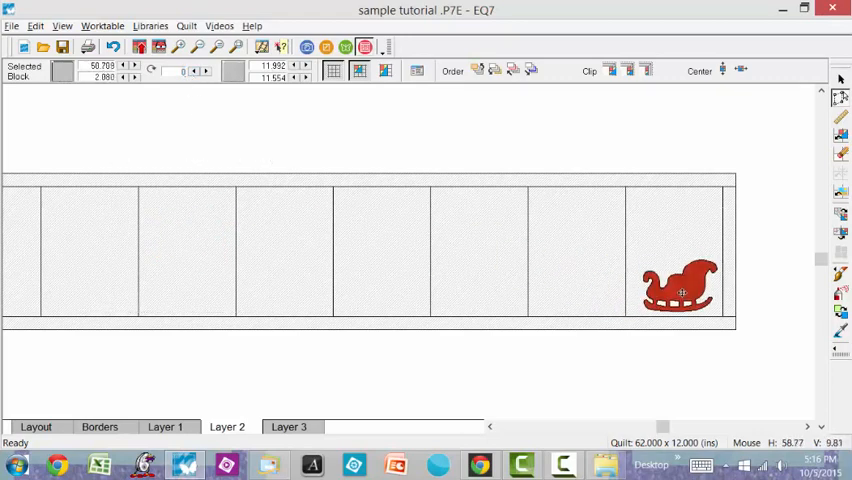
left_click(680, 288)
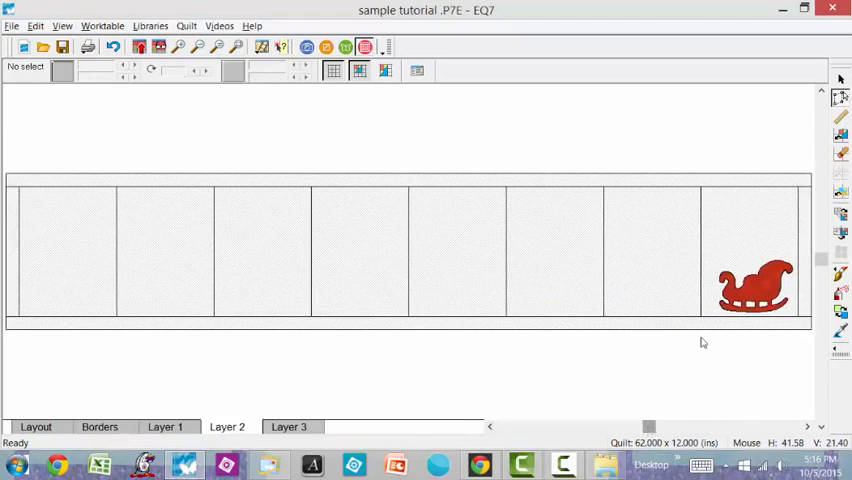
mouse_move(680, 232)
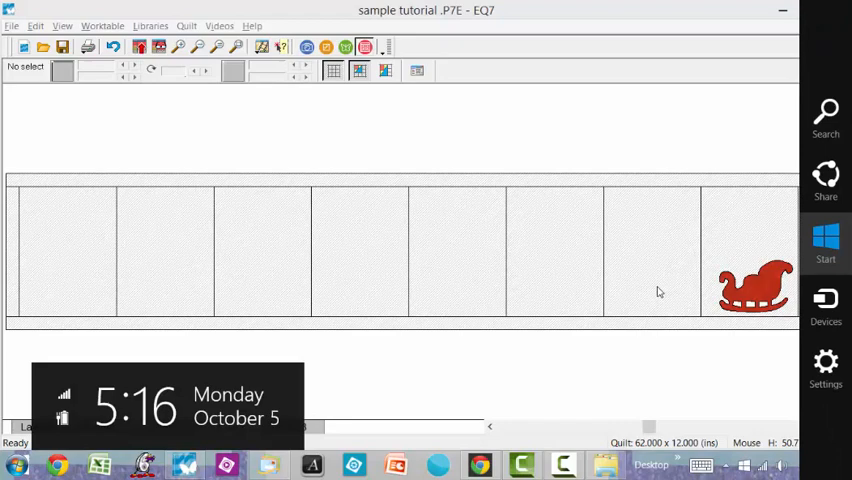
mouse_move(734, 384)
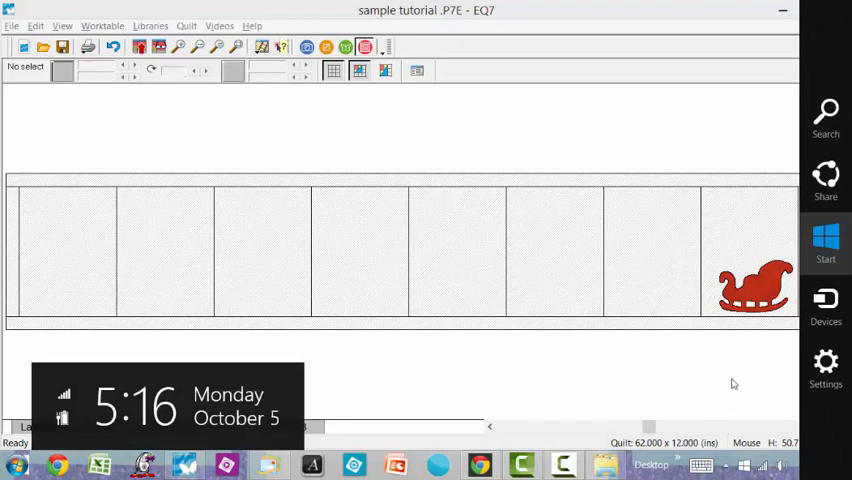